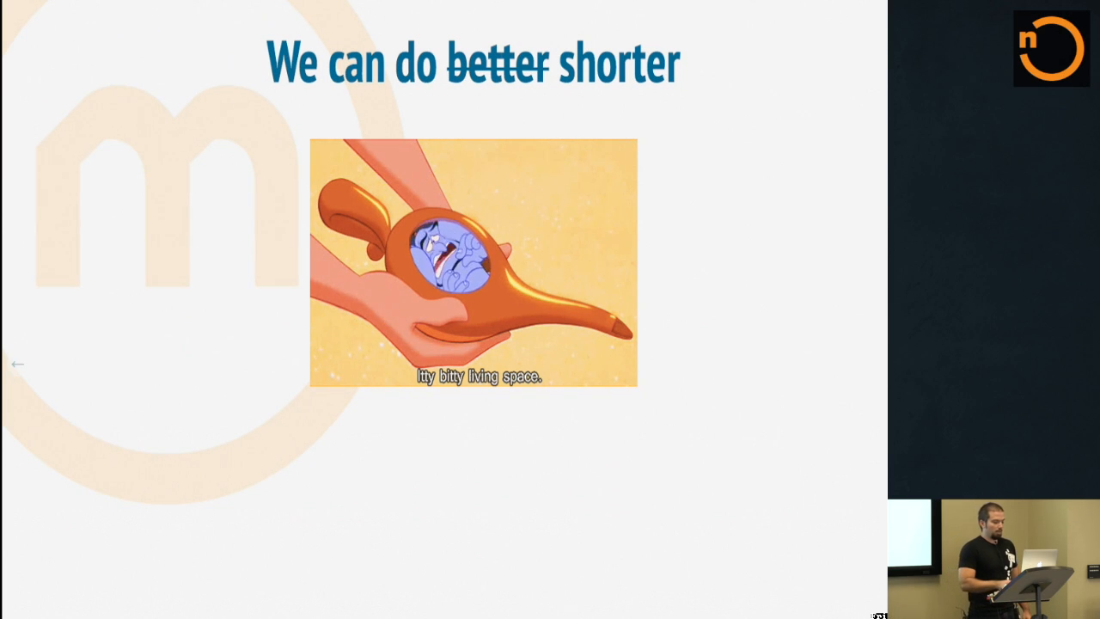
- Advance from the genie slide to the yield generator example with StopIteration
key("Right")
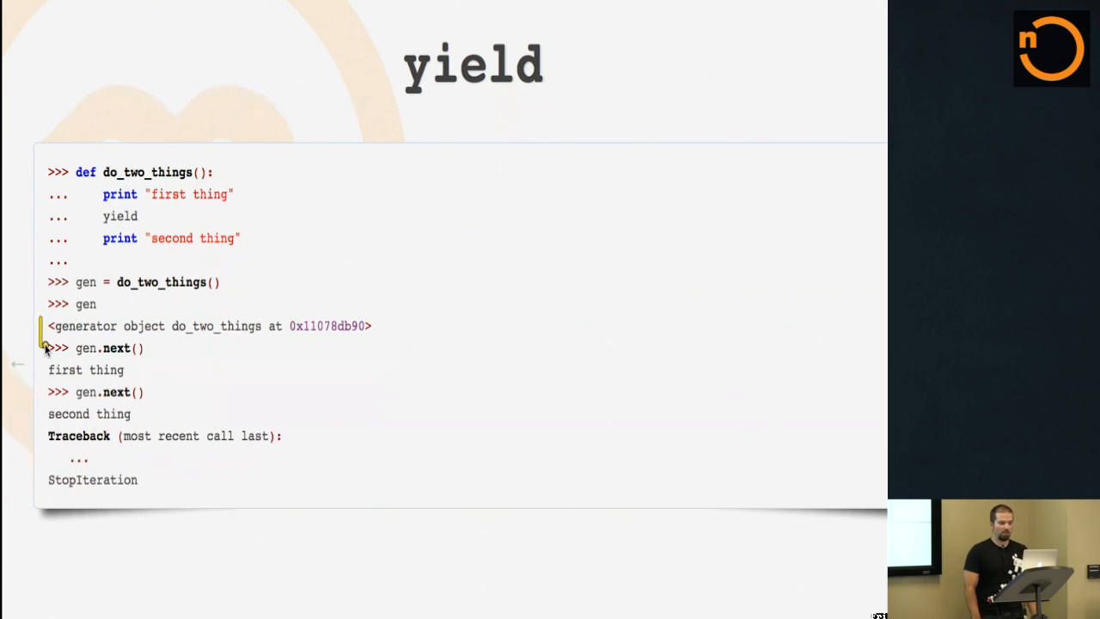
- Advance from the yield slide to the try/finally divide-by-zero slide
key("Right")
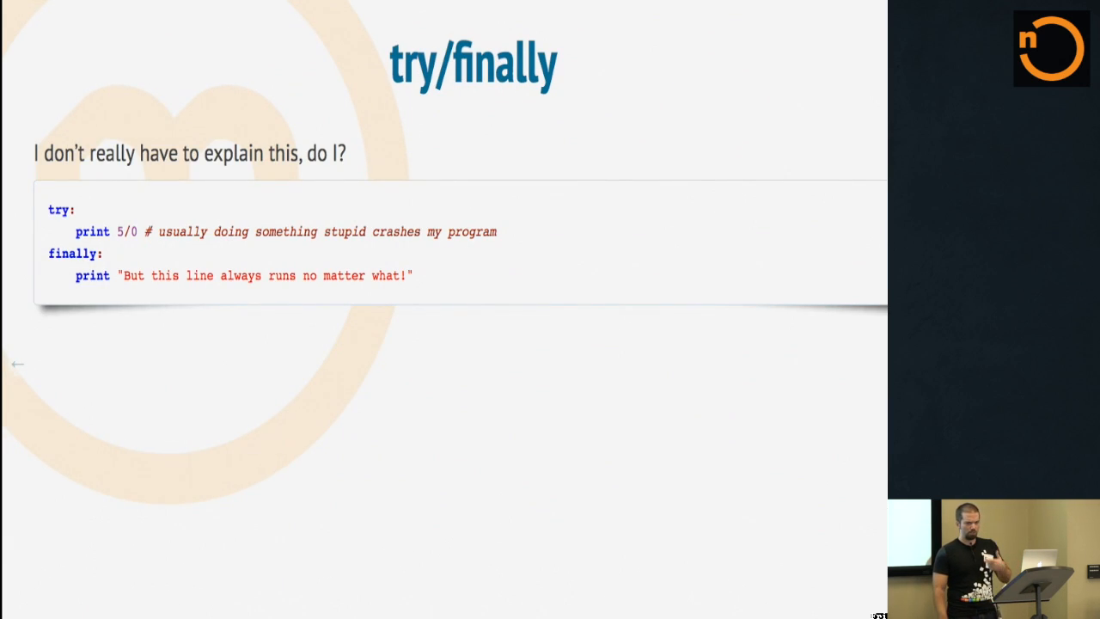